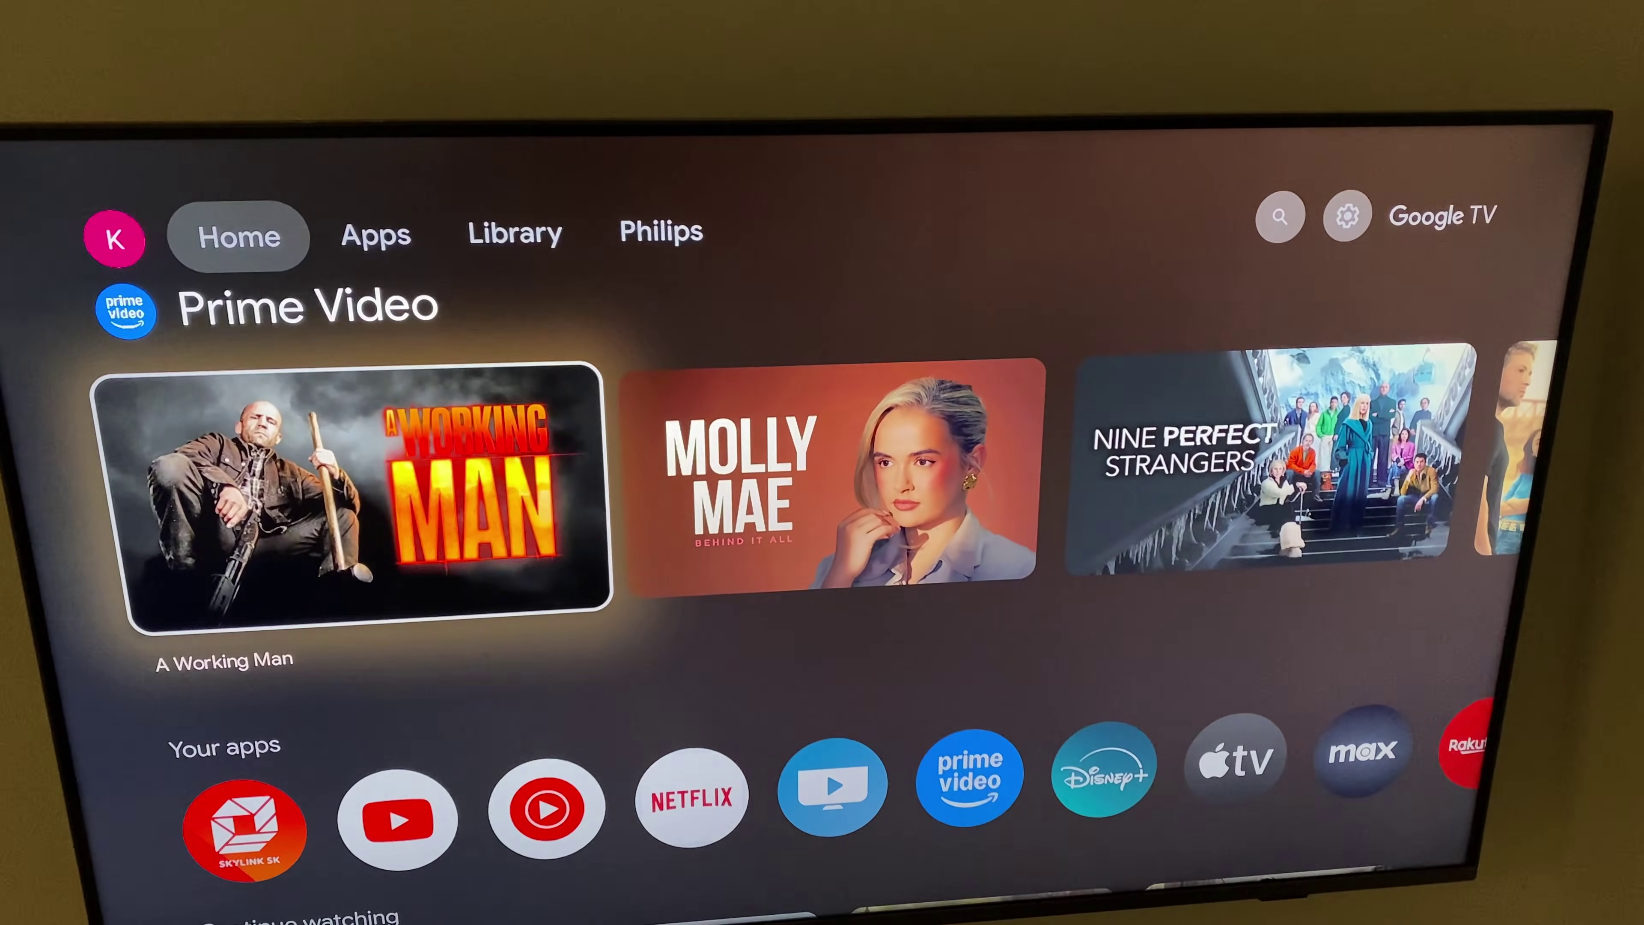
# - Launch Netflix from the Your apps row to reach its Sign In / Get started screen
pyautogui.scroll(-3)
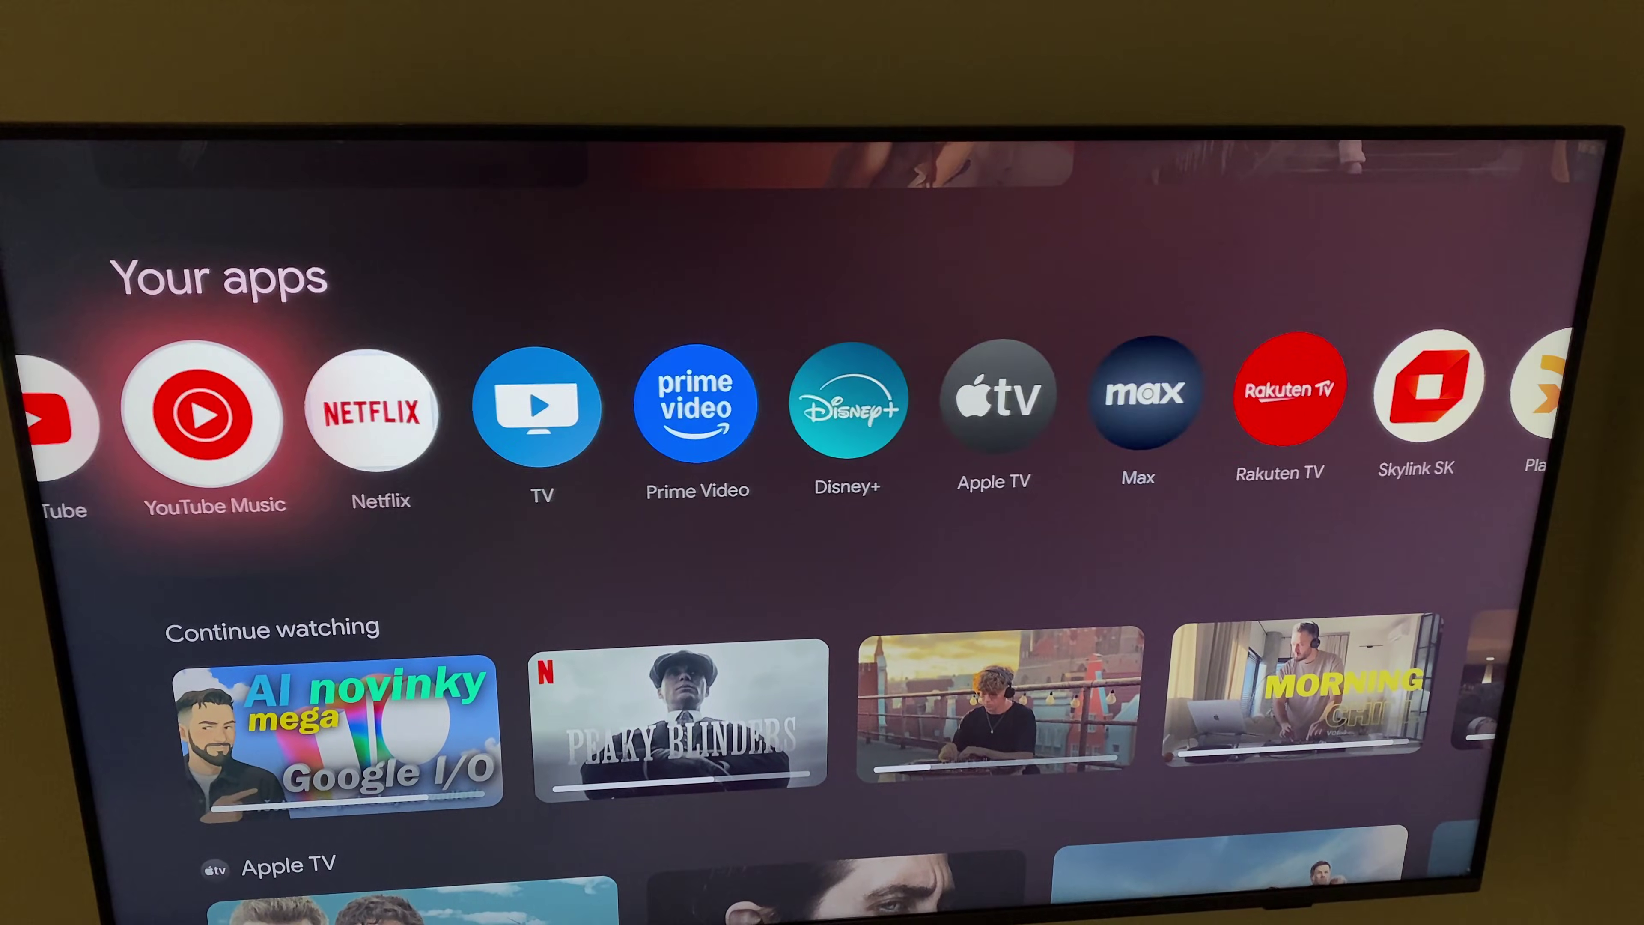
pyautogui.click(373, 416)
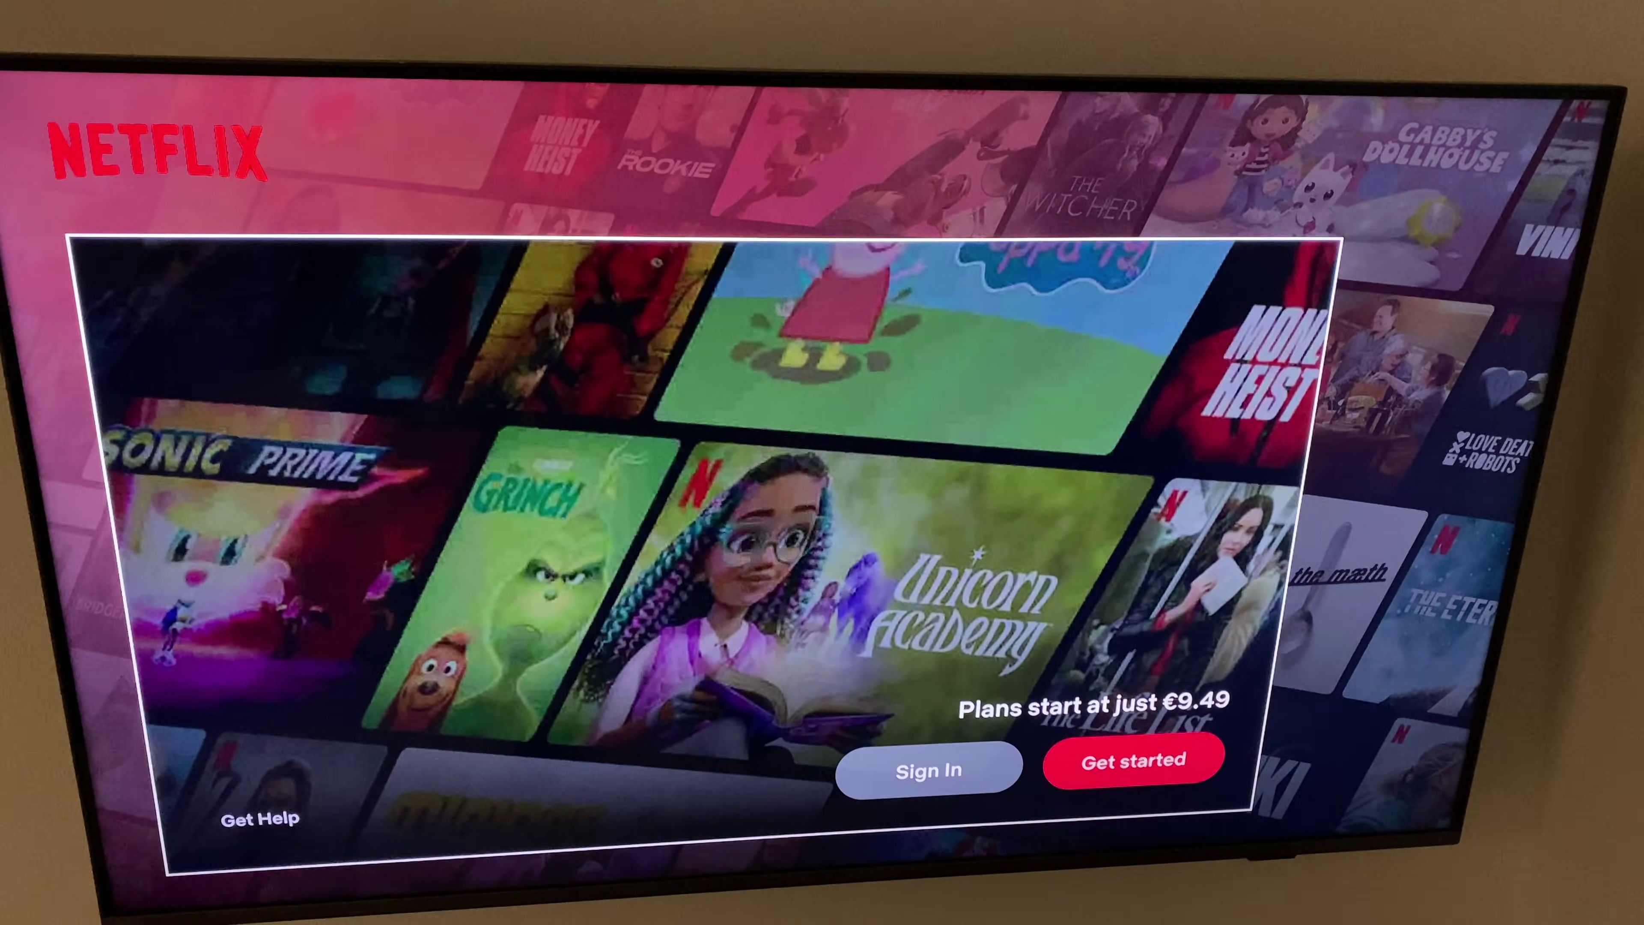